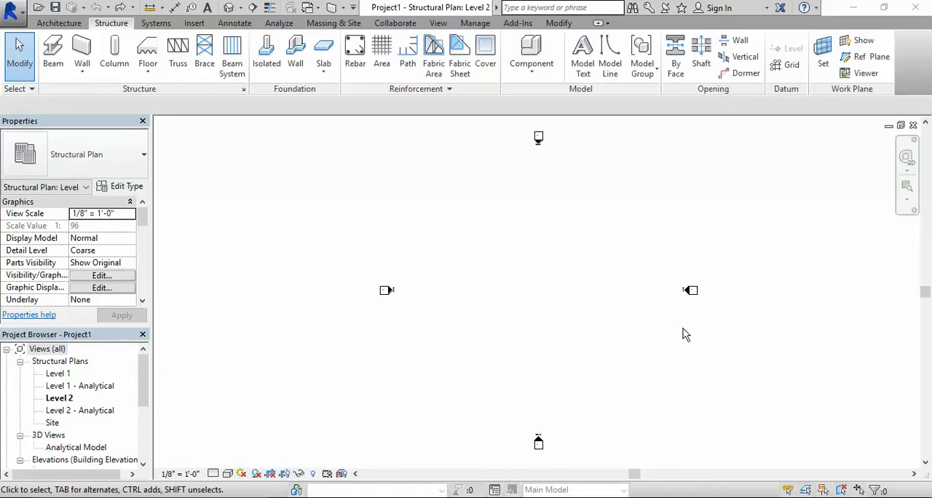
{"action": "mouse_move", "coordinate": [684, 327]}
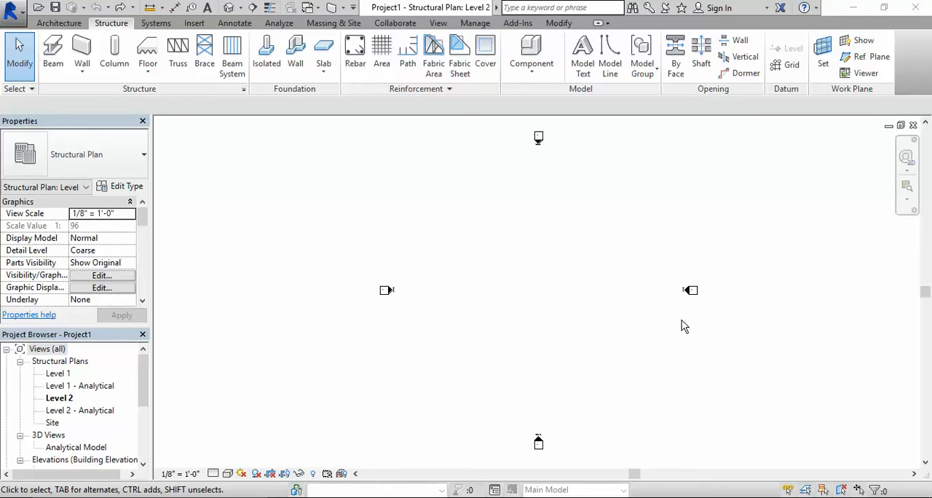
{"action": "mouse_move", "coordinate": [685, 324]}
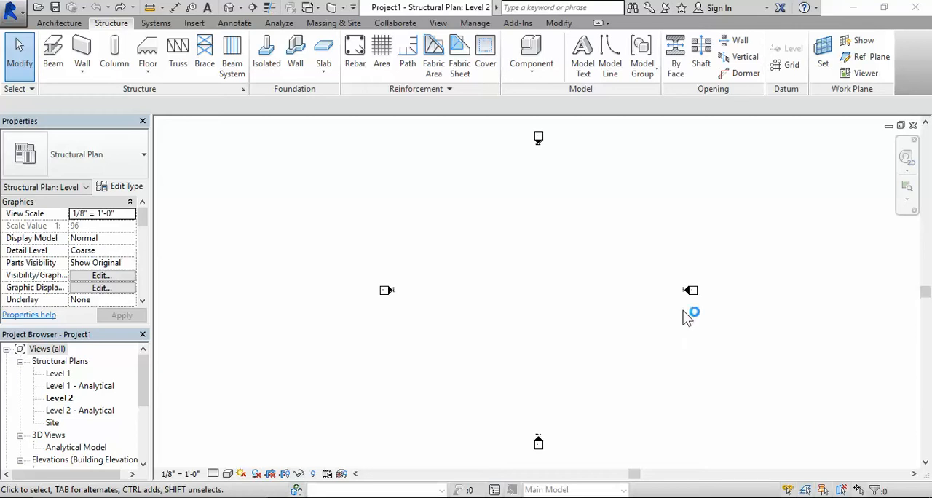
{"action": "mouse_move", "coordinate": [686, 316]}
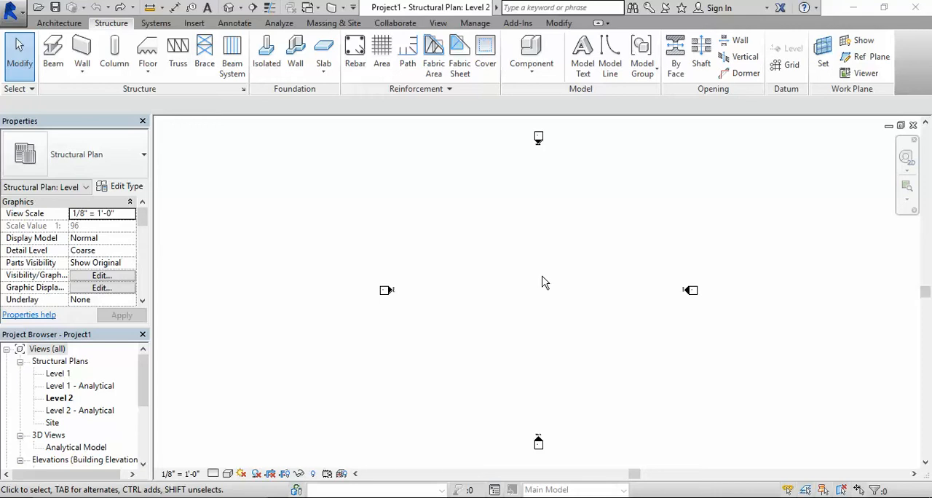
{"action": "mouse_move", "coordinate": [400, 238]}
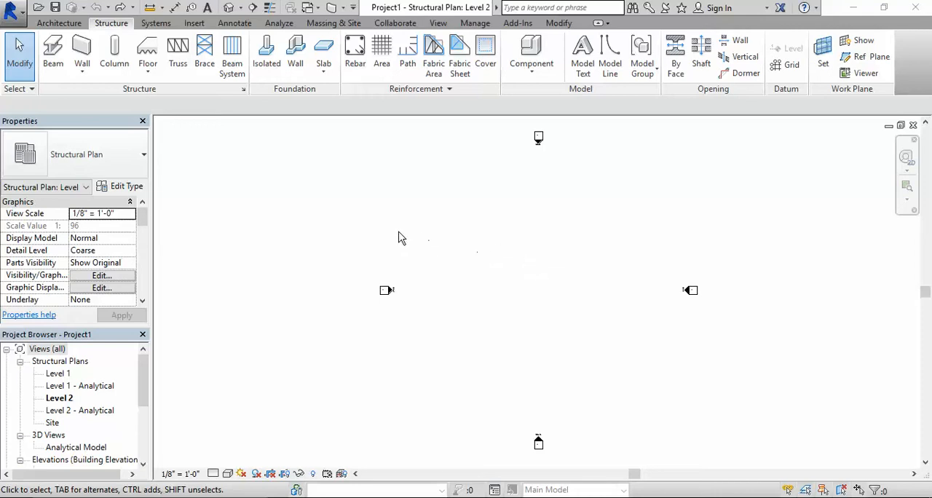
{"action": "mouse_move", "coordinate": [402, 238]}
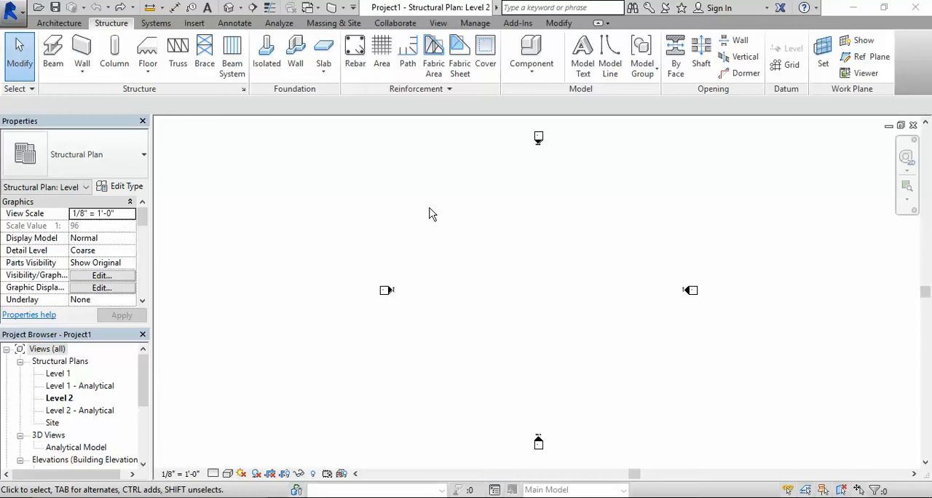
{"action": "mouse_move", "coordinate": [466, 251]}
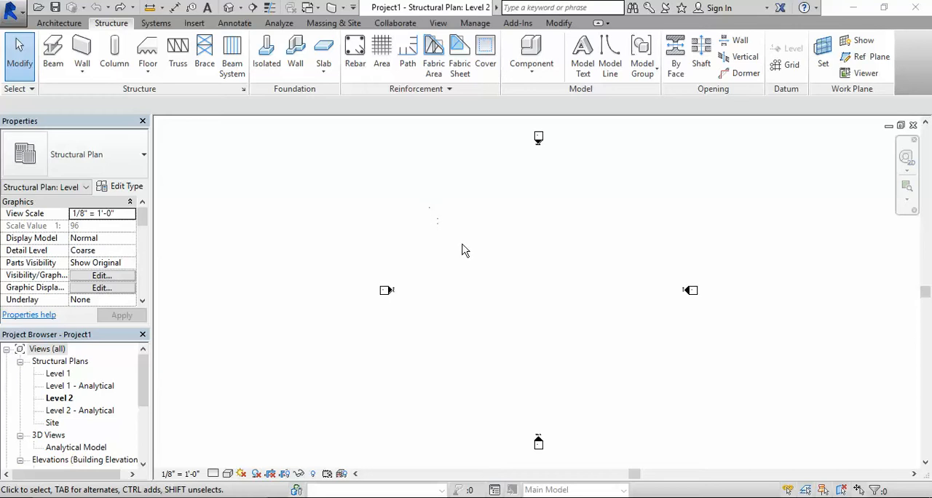
{"action": "mouse_move", "coordinate": [294, 51]}
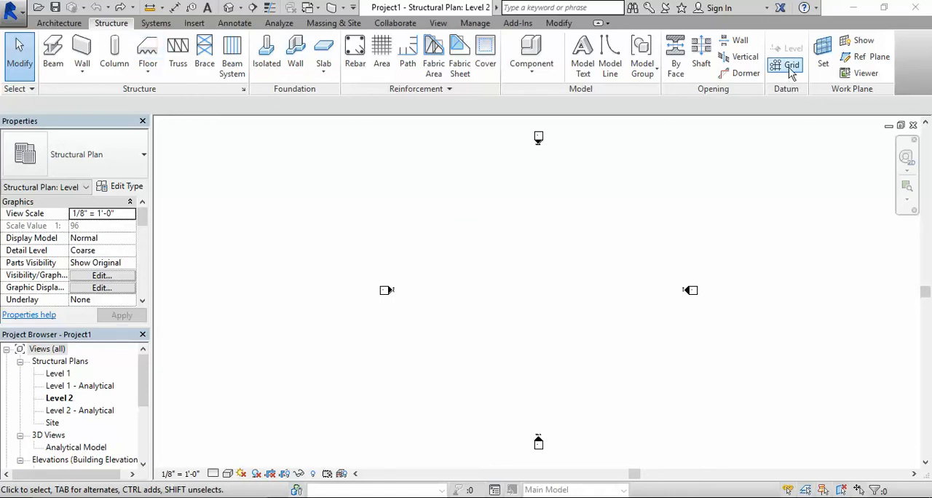
Draw vertical grid line 1 from top to bottom with the Structure Grid tool.
{"action": "left_click", "coordinate": [793, 64]}
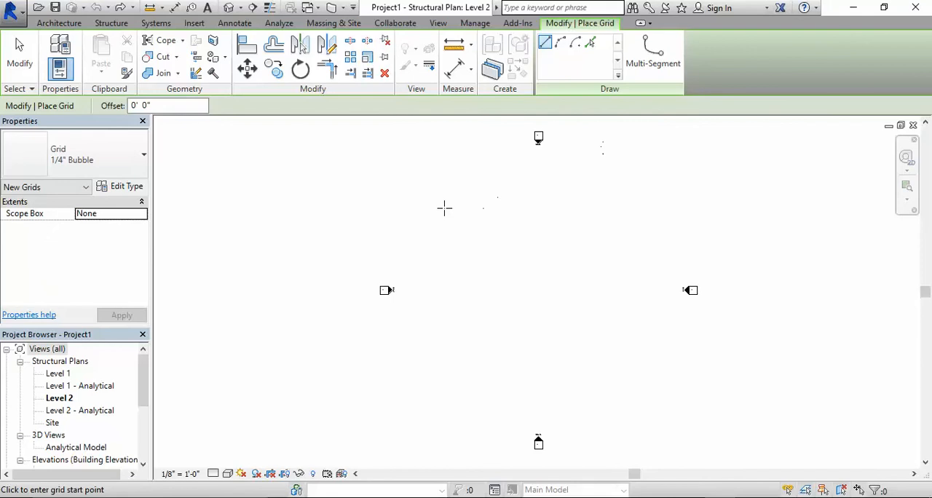
{"action": "mouse_move", "coordinate": [448, 180]}
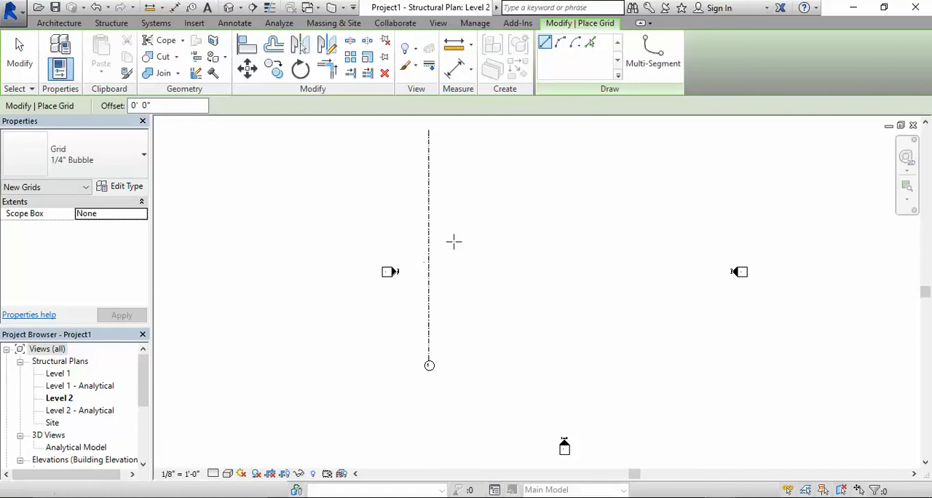
{"action": "left_click", "coordinate": [110, 23]}
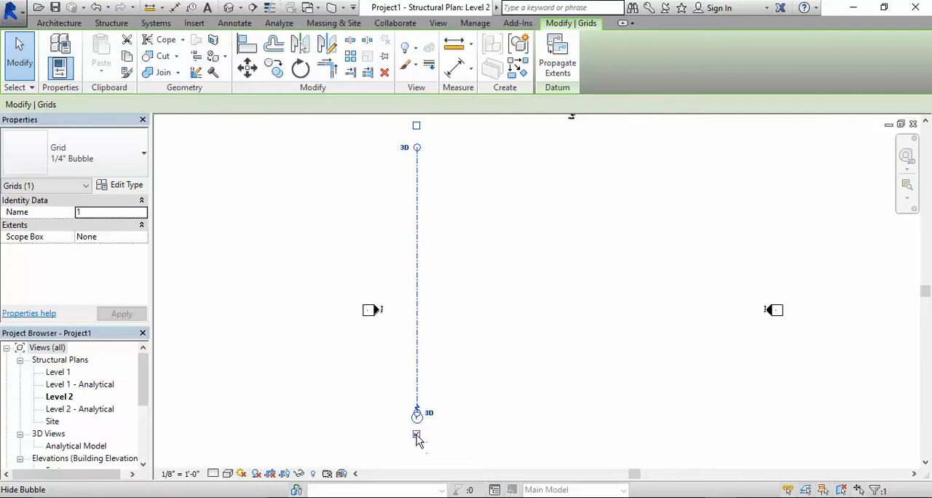
{"action": "mouse_move", "coordinate": [416, 435]}
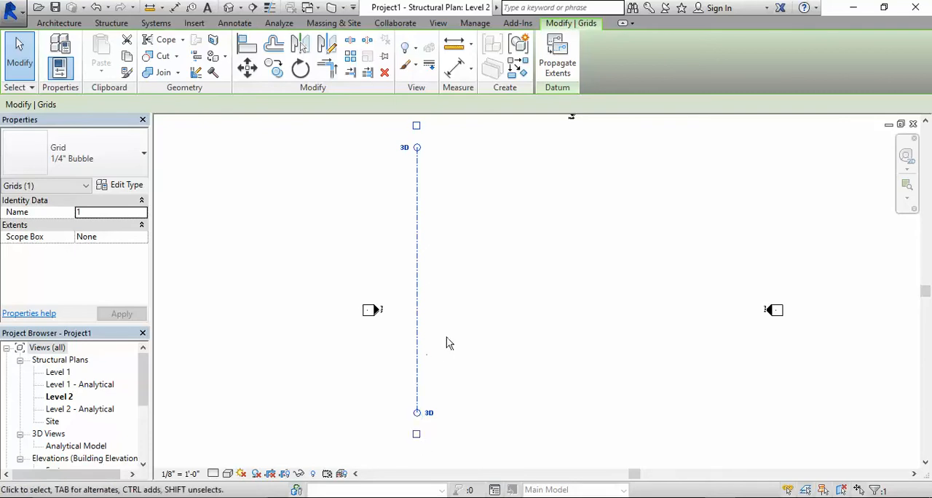
{"action": "mouse_move", "coordinate": [414, 137]}
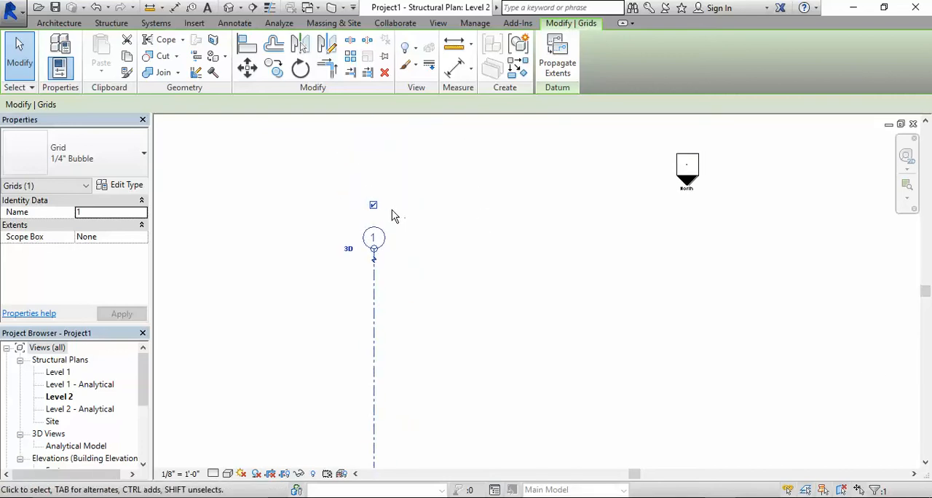
{"action": "mouse_move", "coordinate": [373, 204]}
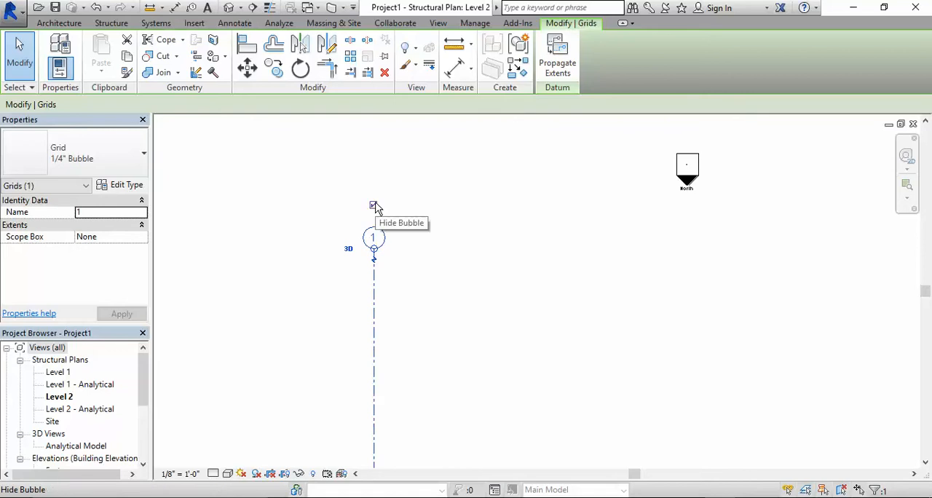
Show grid 1's number bubble at its top end only.
{"action": "left_click", "coordinate": [373, 204]}
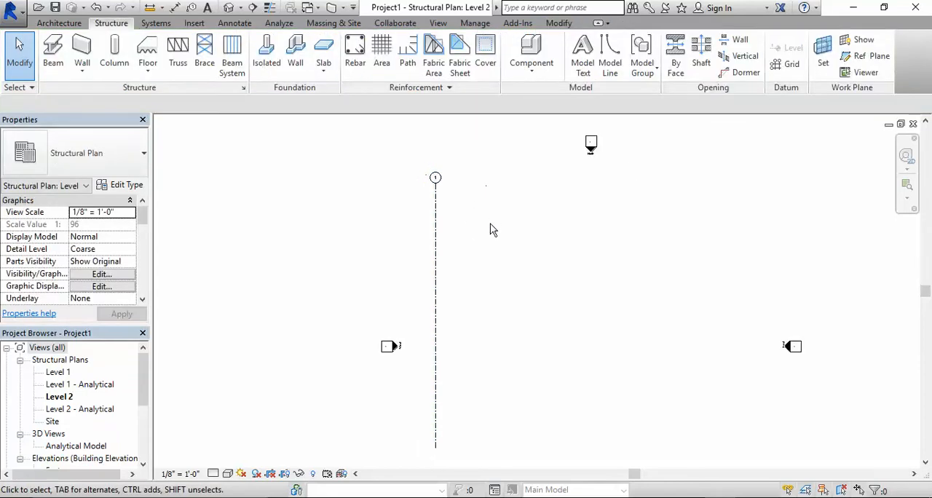
{"action": "mouse_move", "coordinate": [567, 305]}
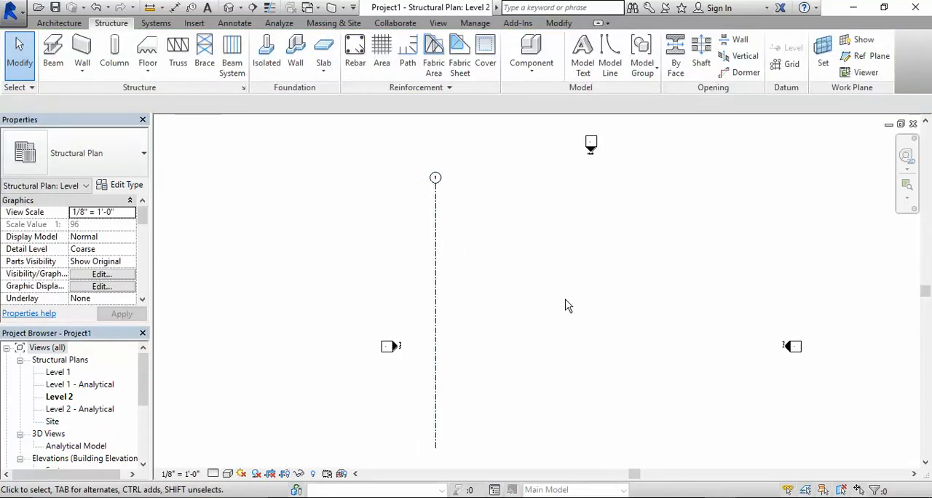
{"action": "mouse_move", "coordinate": [490, 277]}
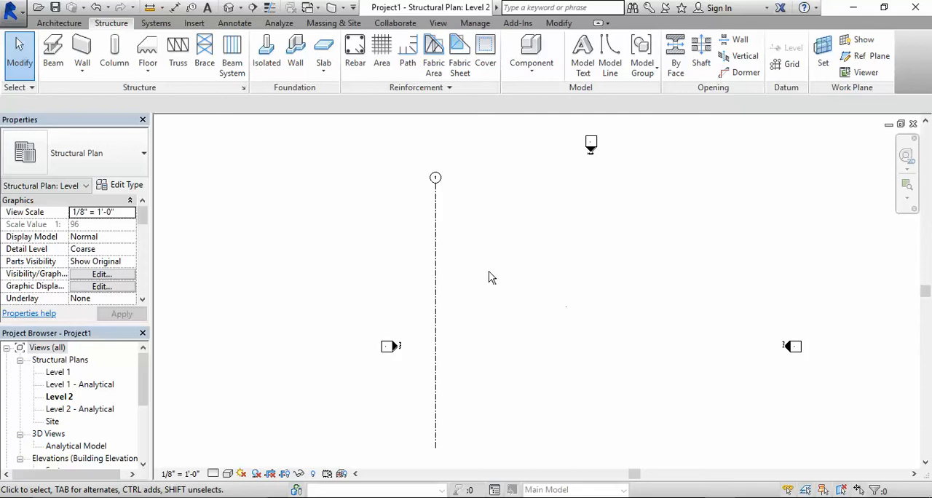
Place grid line 2 using Create Similar at a 30' 0" offset from grid 1.
{"action": "left_click", "coordinate": [437, 289]}
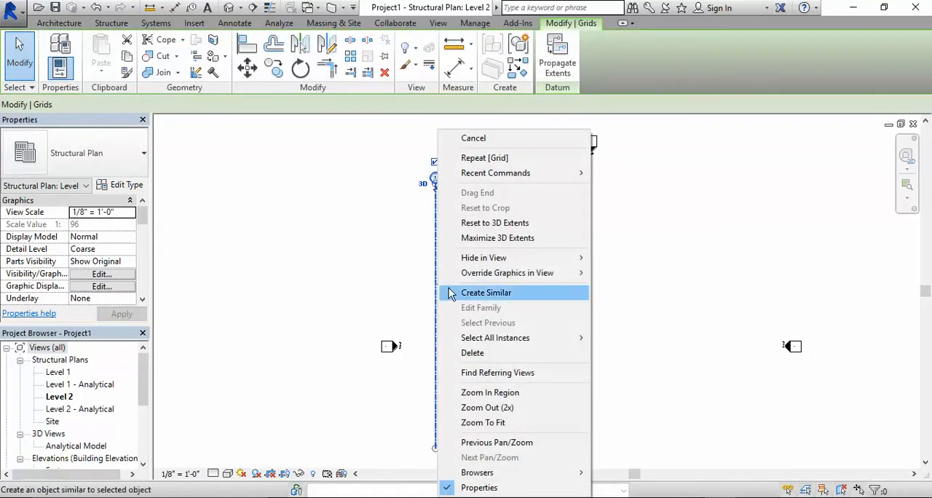
{"action": "left_click", "coordinate": [486, 291]}
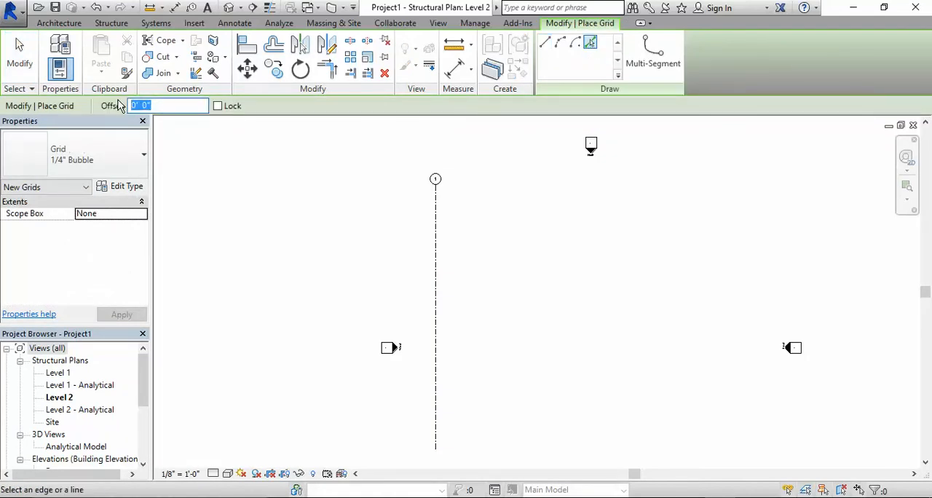
{"action": "type", "text": "3"}
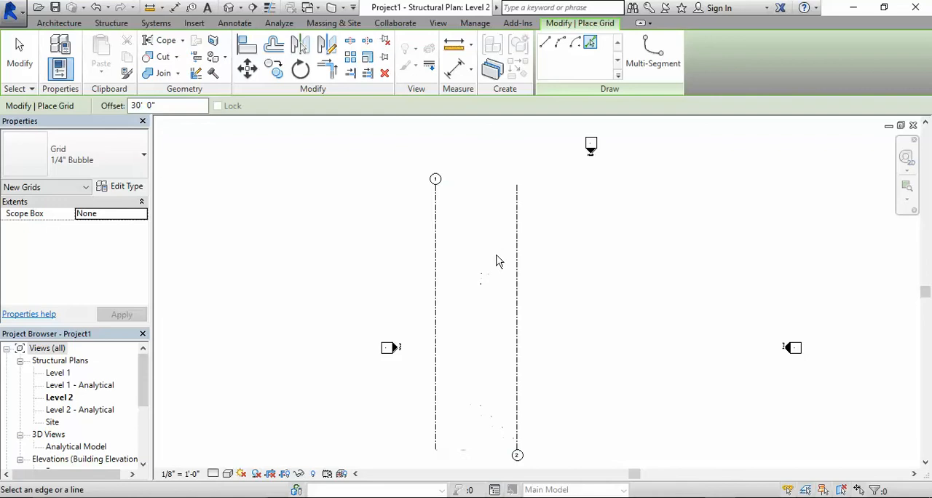
{"action": "mouse_move", "coordinate": [416, 167]}
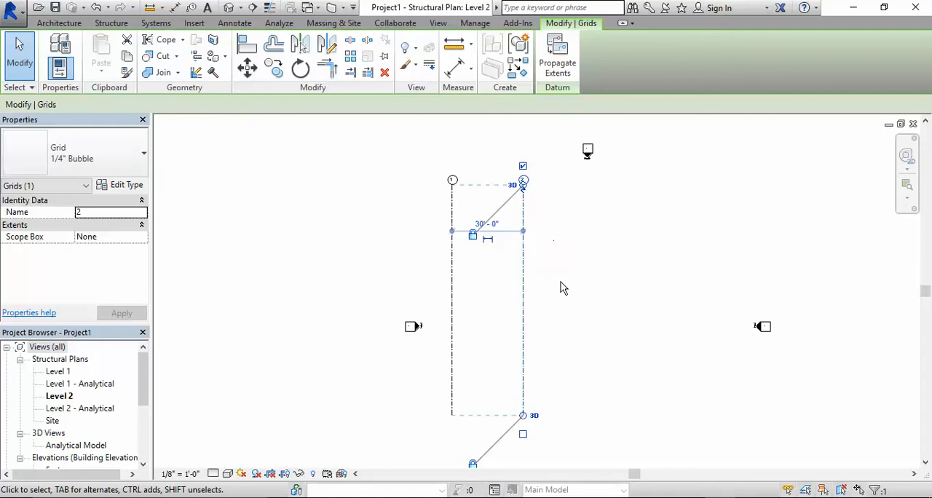
{"action": "mouse_move", "coordinate": [583, 426]}
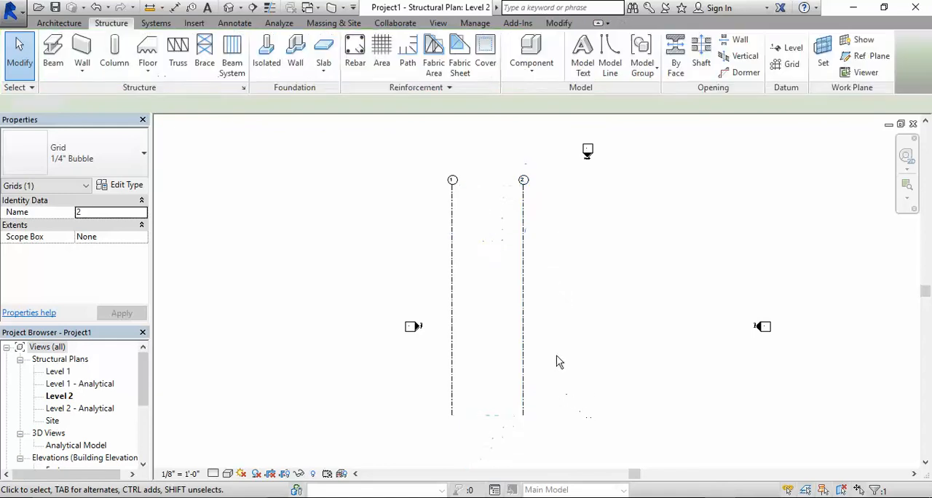
Select grid line 2 to show its bubble at the top end.
{"action": "left_click", "coordinate": [523, 291]}
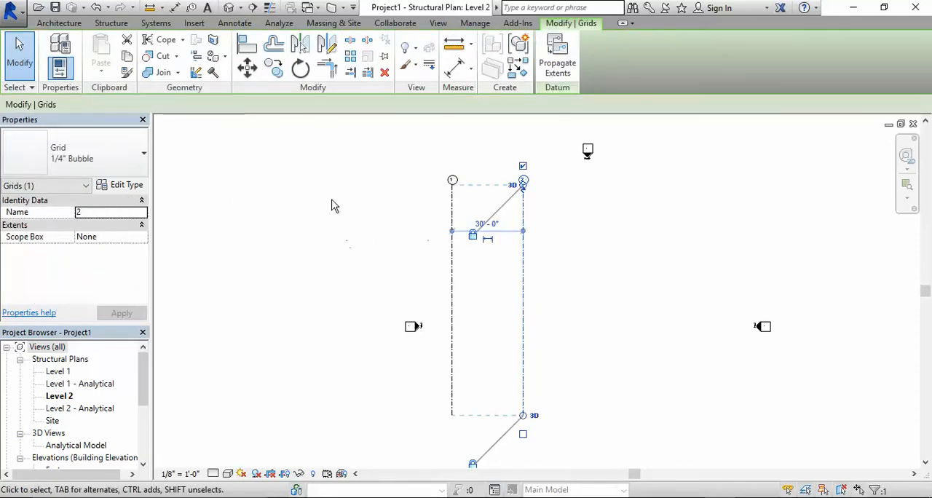
{"action": "mouse_move", "coordinate": [125, 185]}
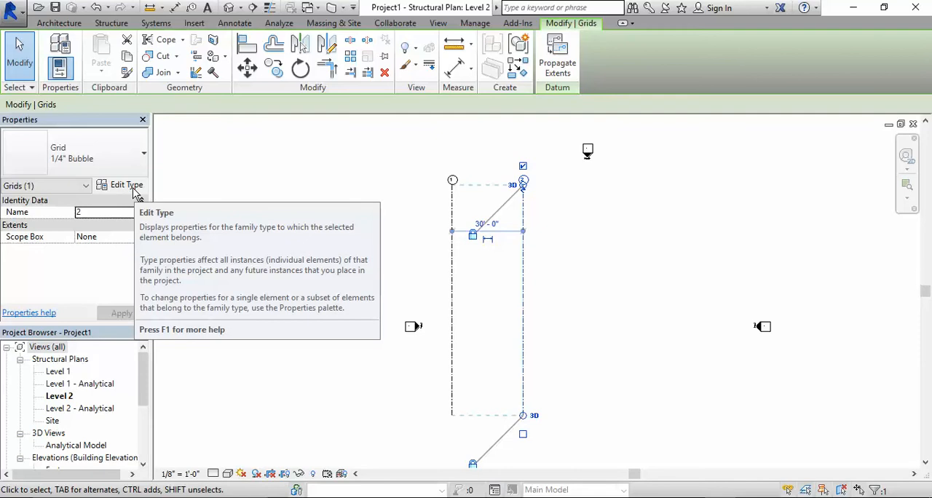
{"action": "mouse_move", "coordinate": [181, 166]}
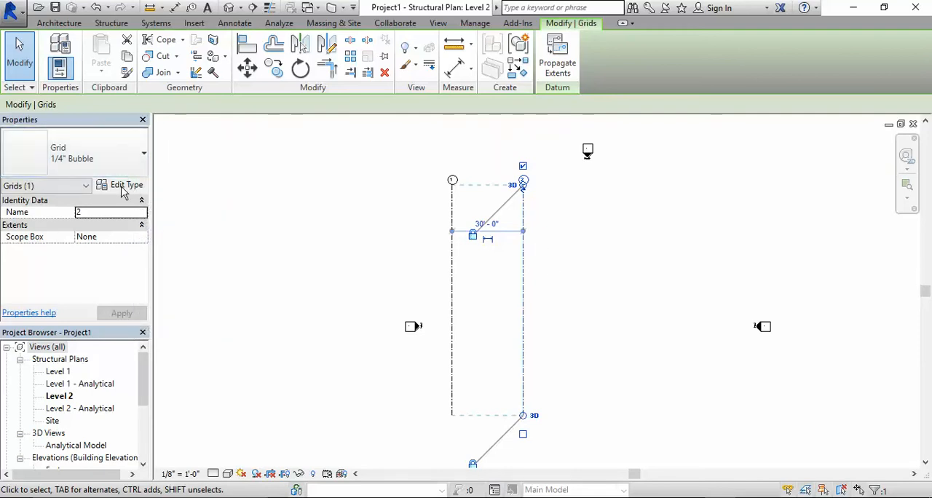
Set the grid type's Plan View Symbols to End 1 only and apply the Type Properties.
{"action": "left_click", "coordinate": [127, 185]}
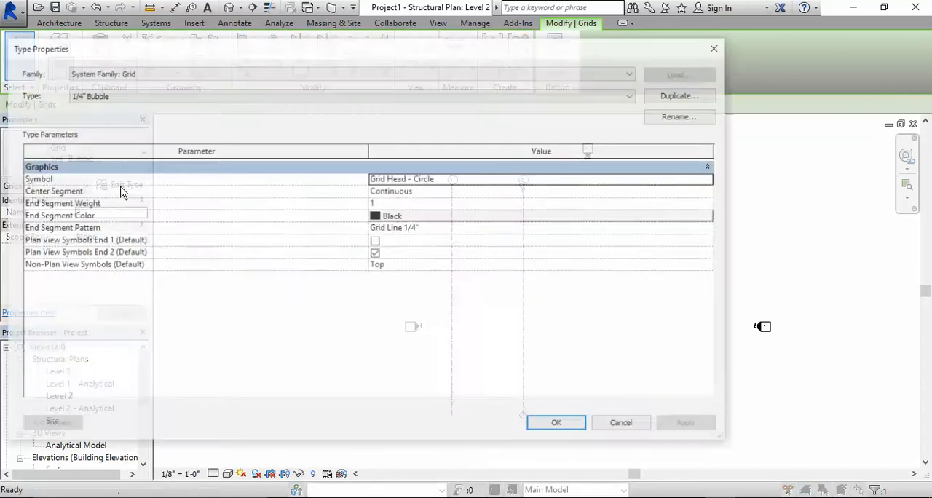
{"action": "left_click", "coordinate": [50, 425]}
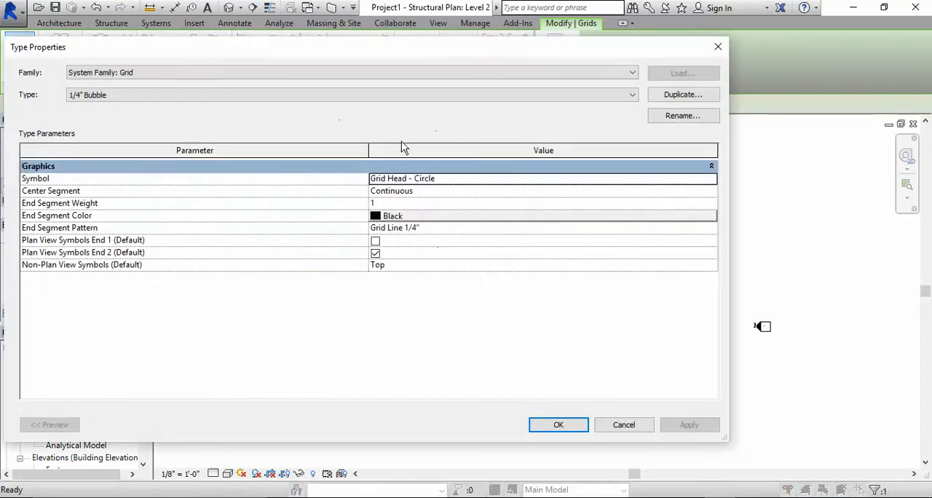
{"action": "mouse_move", "coordinate": [42, 265]}
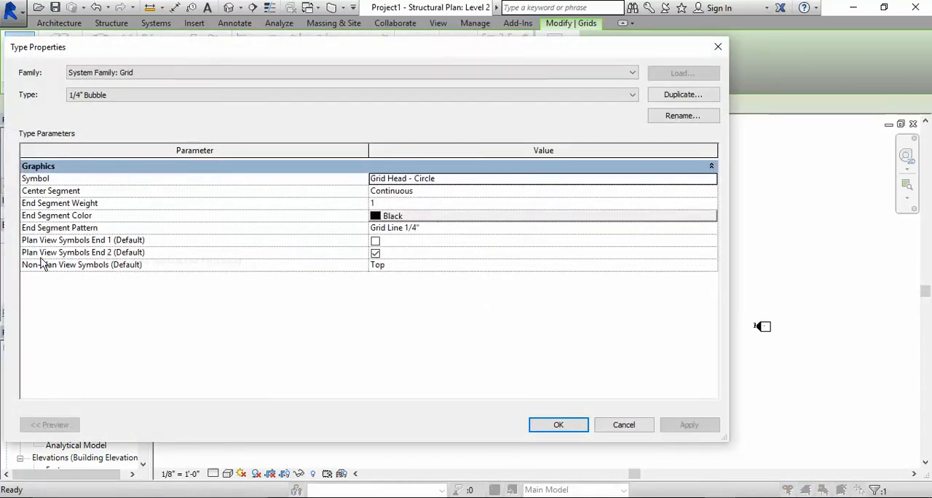
{"action": "mouse_move", "coordinate": [83, 252]}
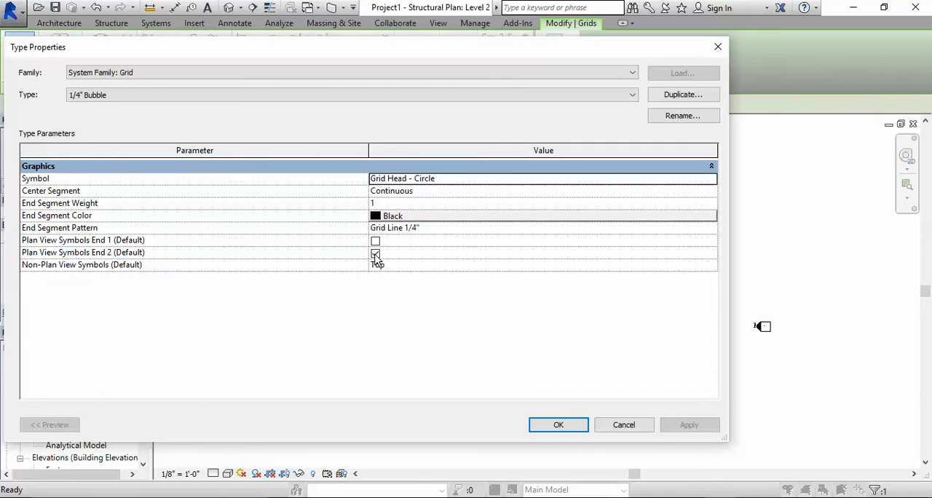
{"action": "left_click", "coordinate": [376, 252]}
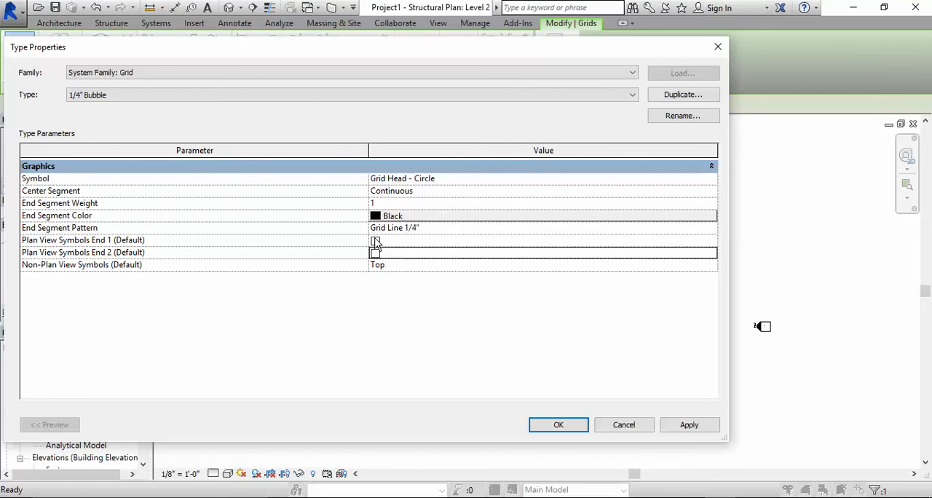
{"action": "left_click", "coordinate": [376, 240]}
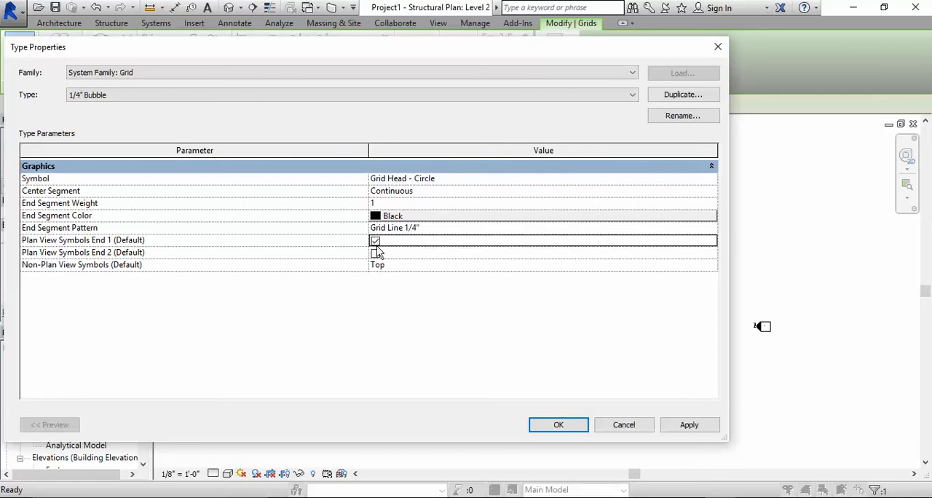
{"action": "left_click", "coordinate": [375, 253]}
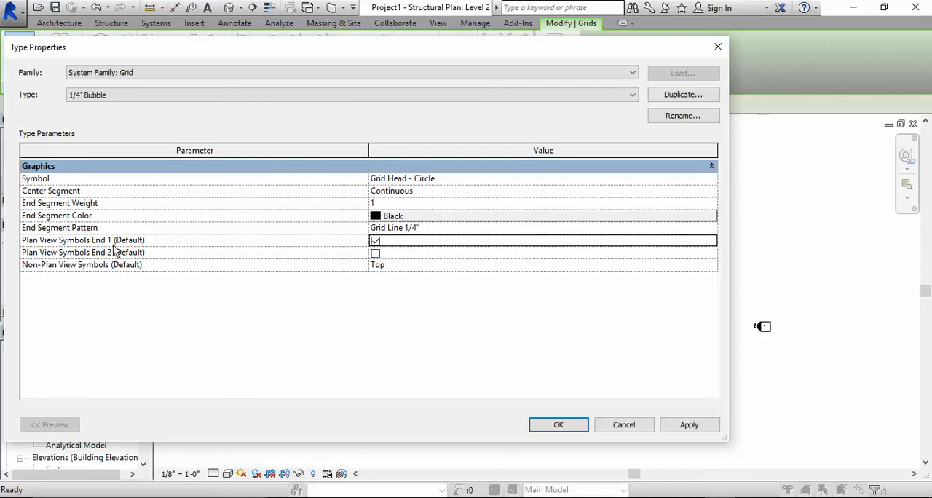
{"action": "mouse_move", "coordinate": [87, 252]}
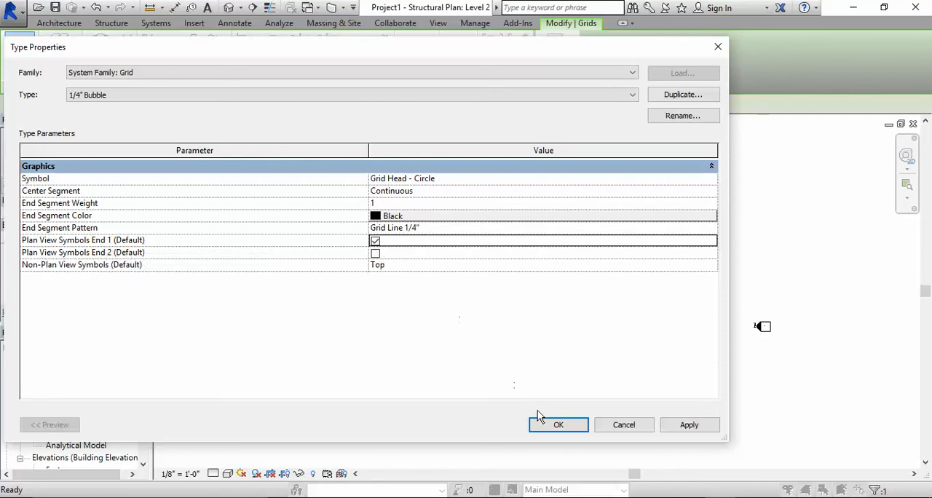
{"action": "left_click", "coordinate": [559, 425]}
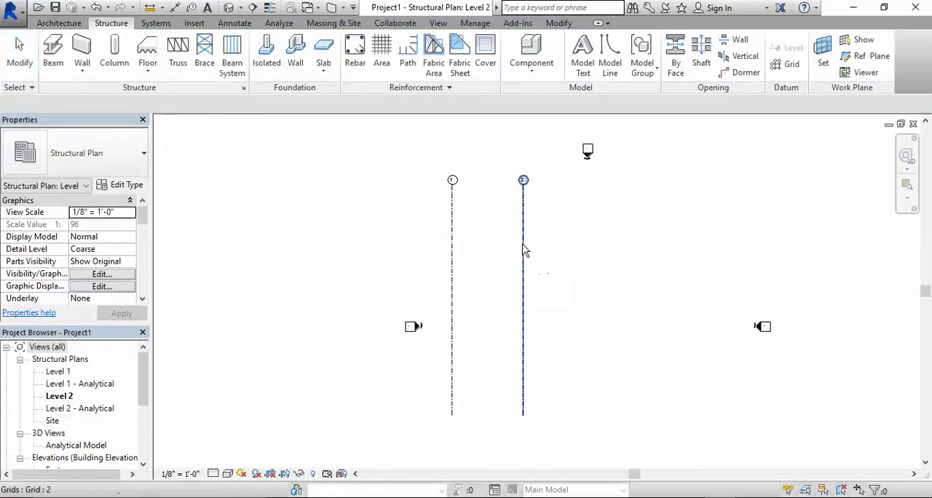
{"action": "mouse_move", "coordinate": [522, 250]}
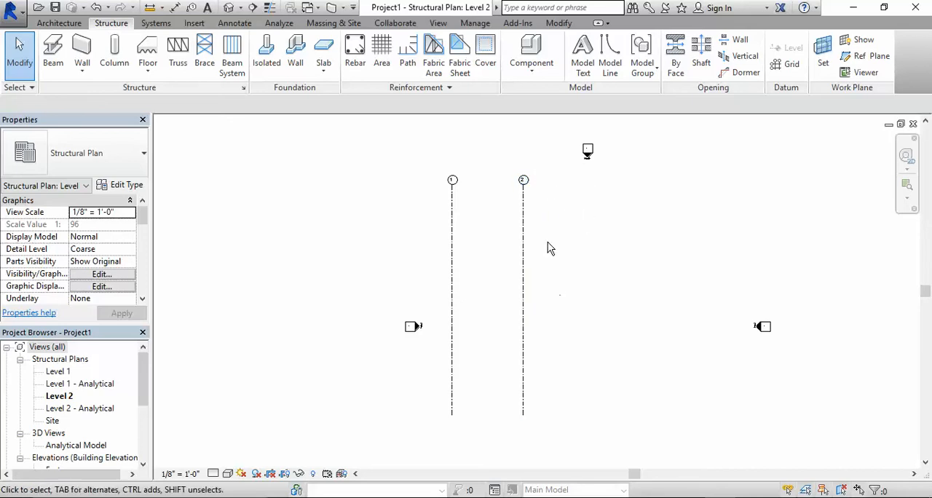
{"action": "mouse_move", "coordinate": [522, 263]}
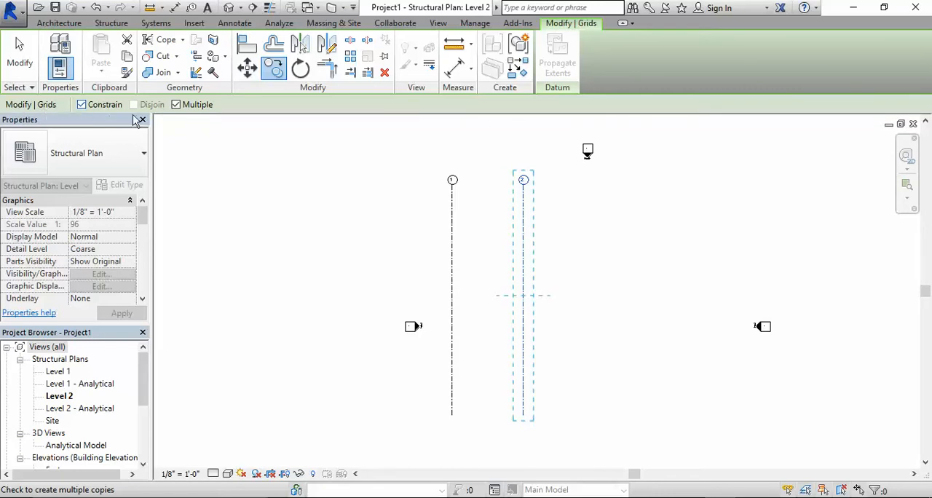
{"action": "mouse_move", "coordinate": [105, 108]}
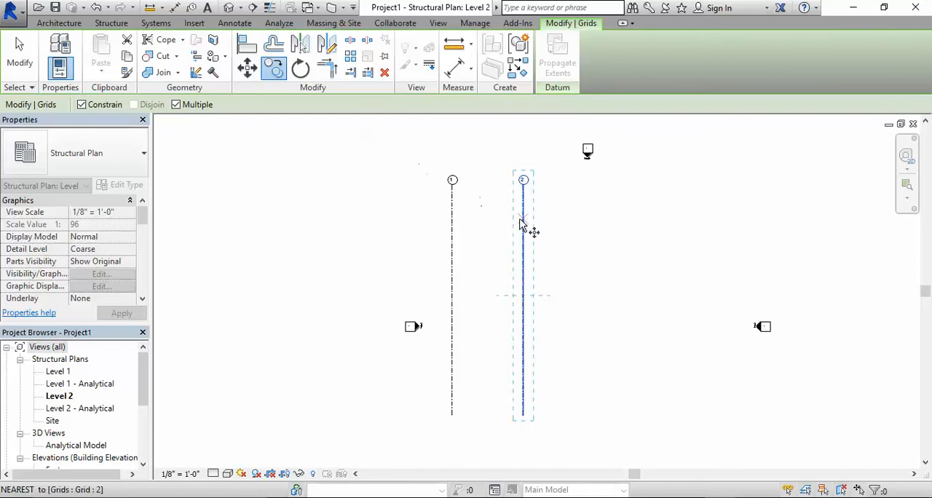
{"action": "mouse_move", "coordinate": [524, 226]}
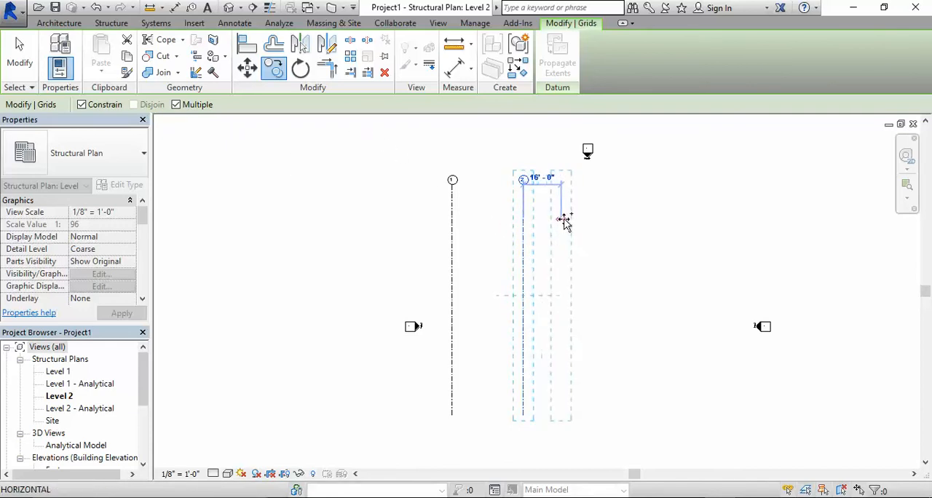
{"action": "mouse_move", "coordinate": [562, 220]}
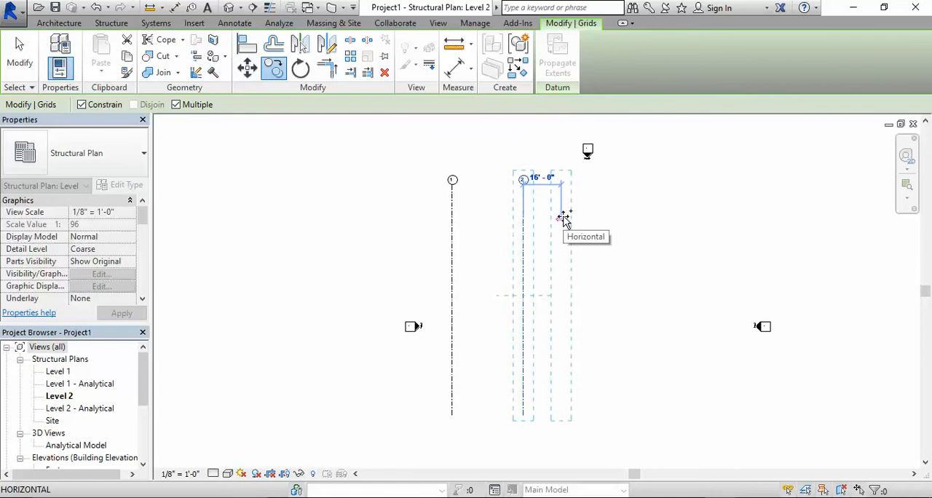
Copy grid line 2 to the right at 25' spacing.
{"action": "type", "text": "25"}
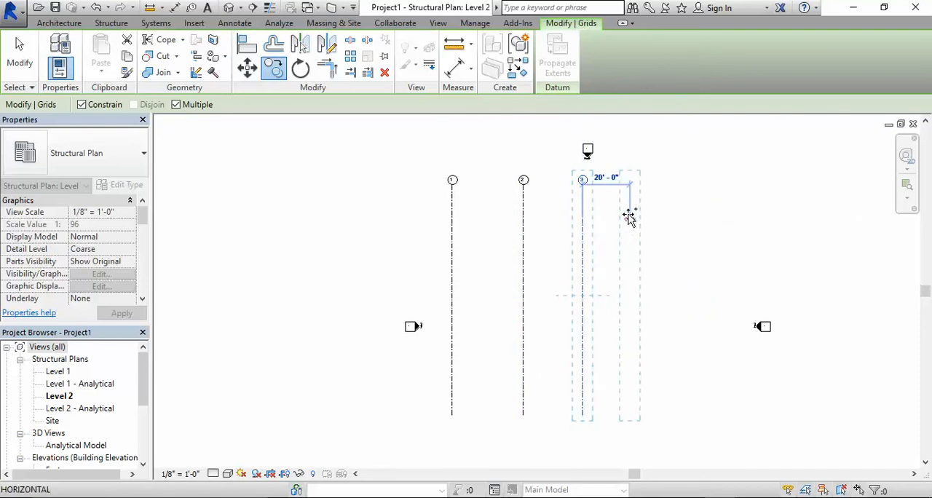
{"action": "mouse_move", "coordinate": [629, 218]}
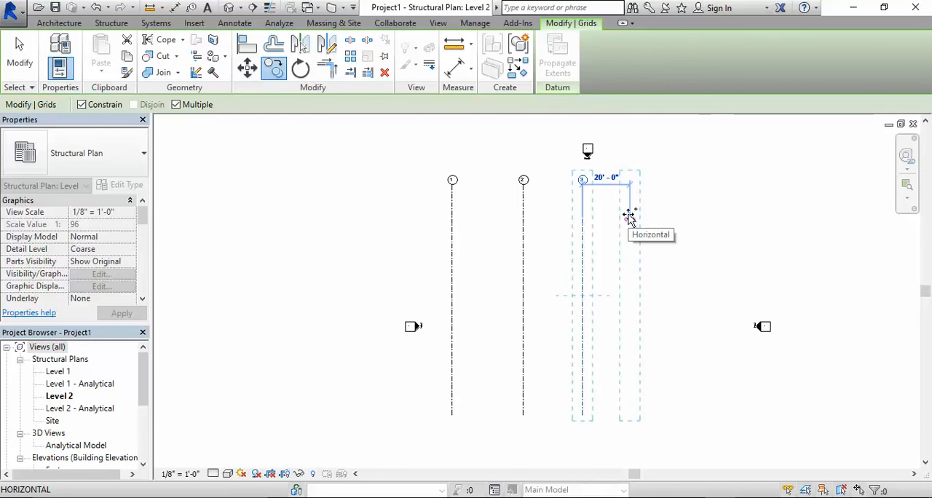
{"action": "mouse_move", "coordinate": [626, 213]}
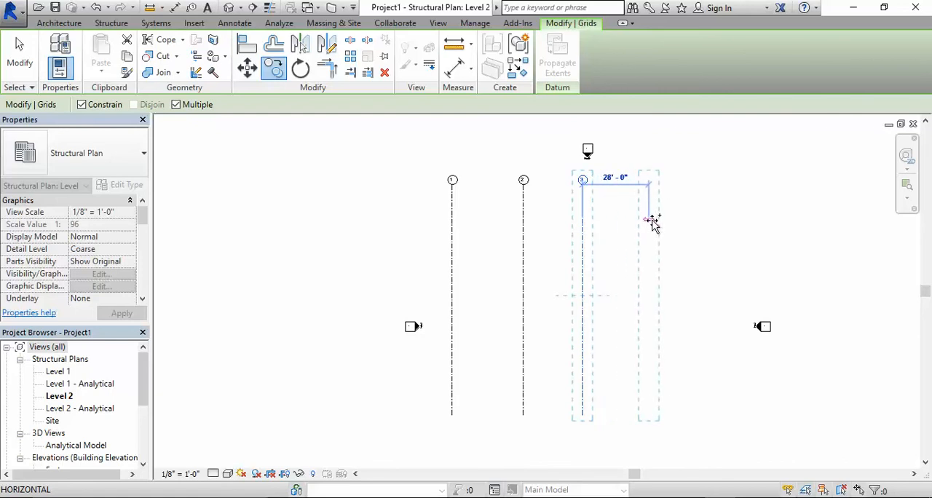
{"action": "mouse_move", "coordinate": [650, 219]}
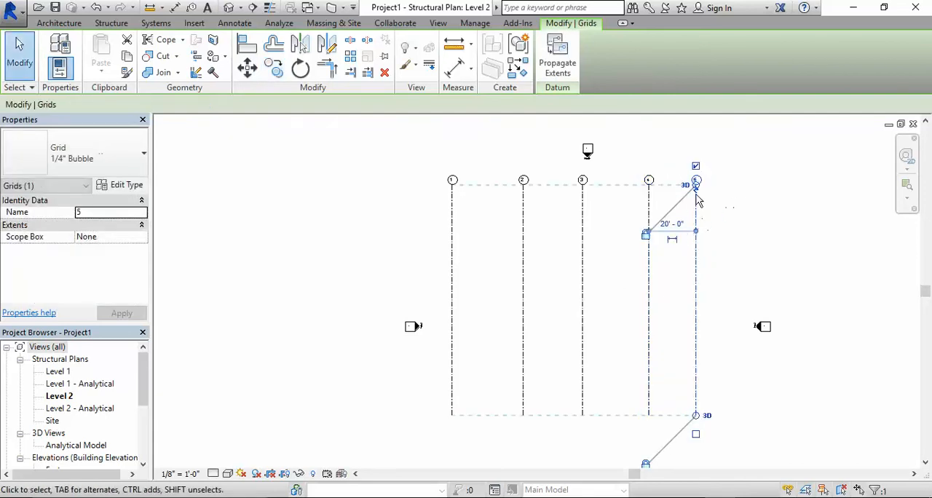
{"action": "mouse_move", "coordinate": [783, 224]}
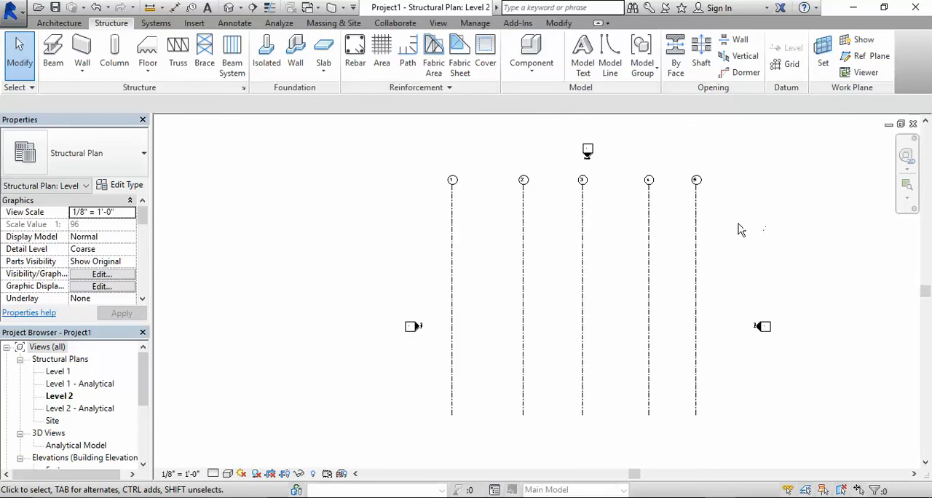
{"action": "mouse_move", "coordinate": [681, 240]}
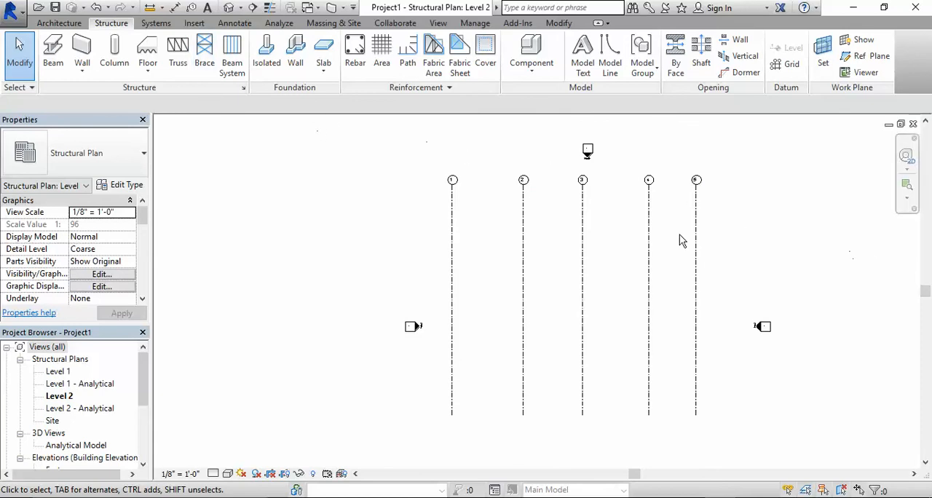
{"action": "mouse_move", "coordinate": [765, 168]}
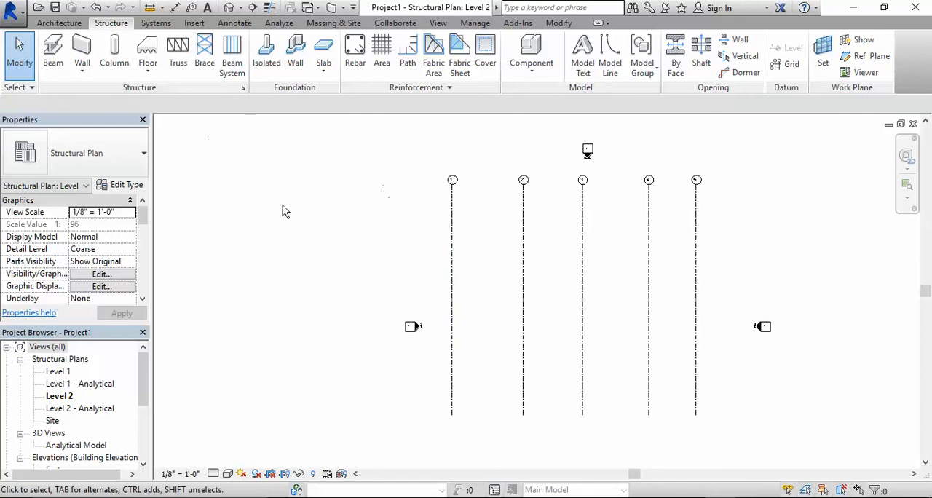
{"action": "mouse_move", "coordinate": [416, 215]}
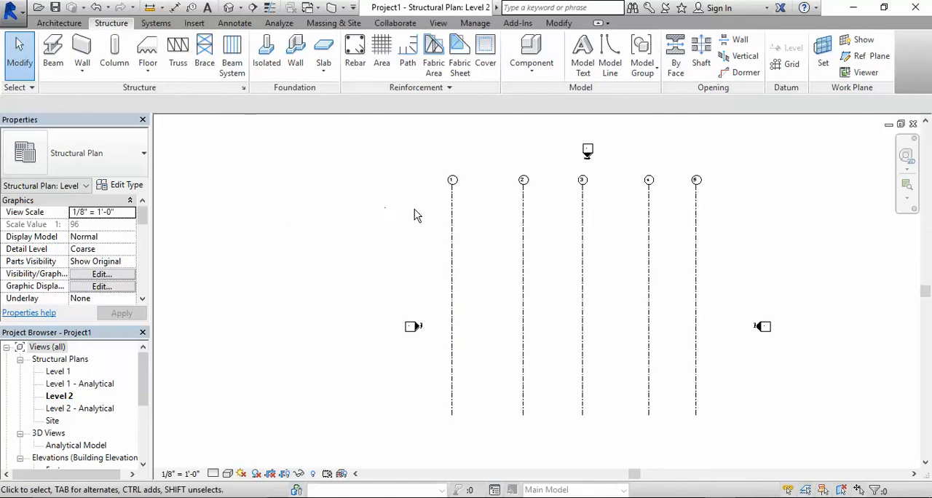
{"action": "mouse_move", "coordinate": [501, 131]}
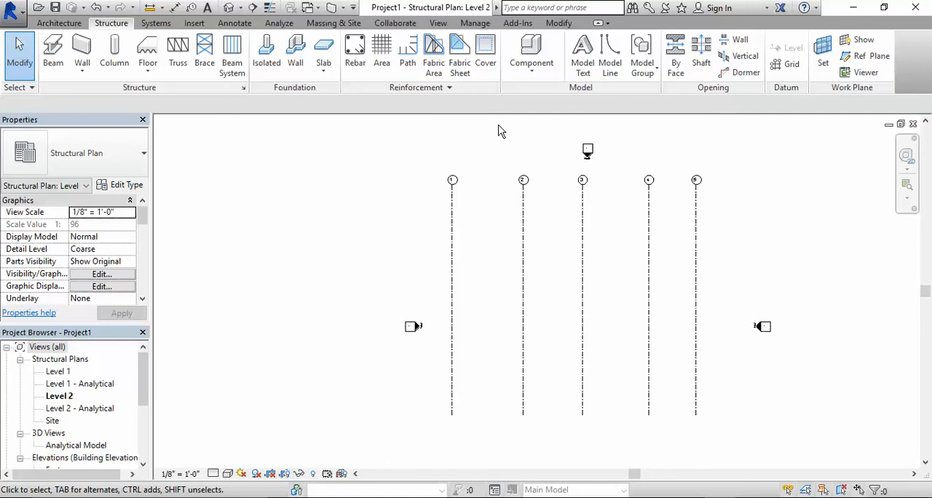
{"action": "mouse_move", "coordinate": [450, 119]}
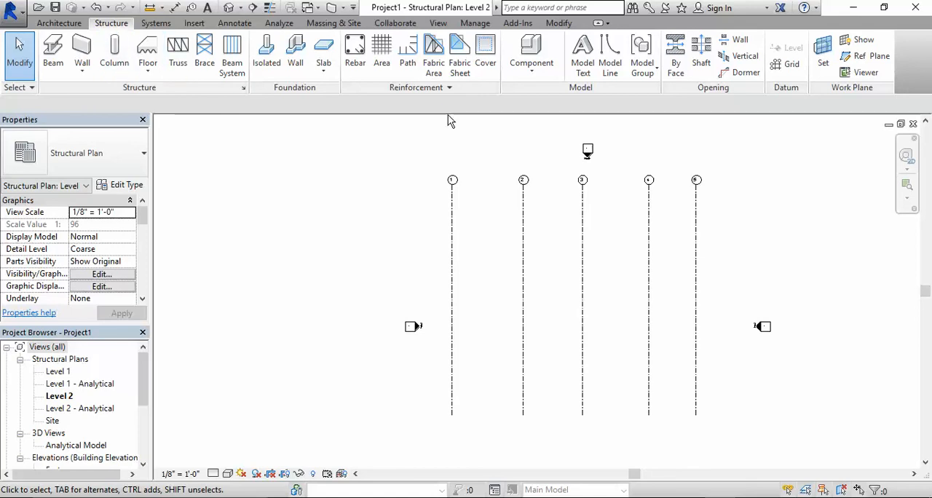
Draw a horizontal grid line across the vertical grids and rename it A.
{"action": "left_click", "coordinate": [792, 56]}
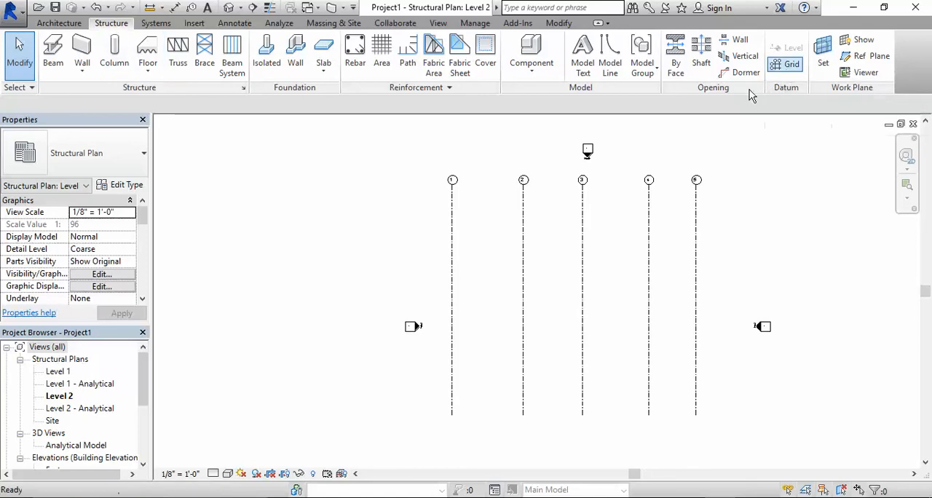
{"action": "left_click", "coordinate": [792, 64]}
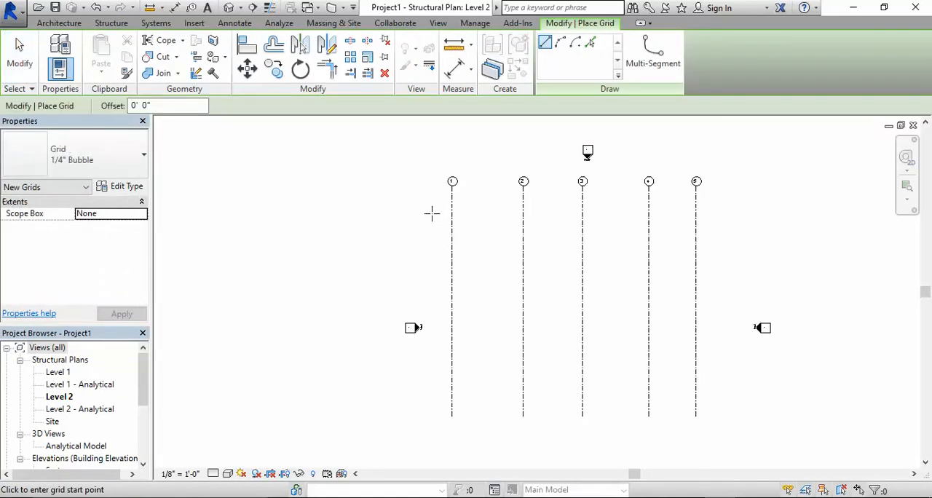
{"action": "mouse_move", "coordinate": [402, 204]}
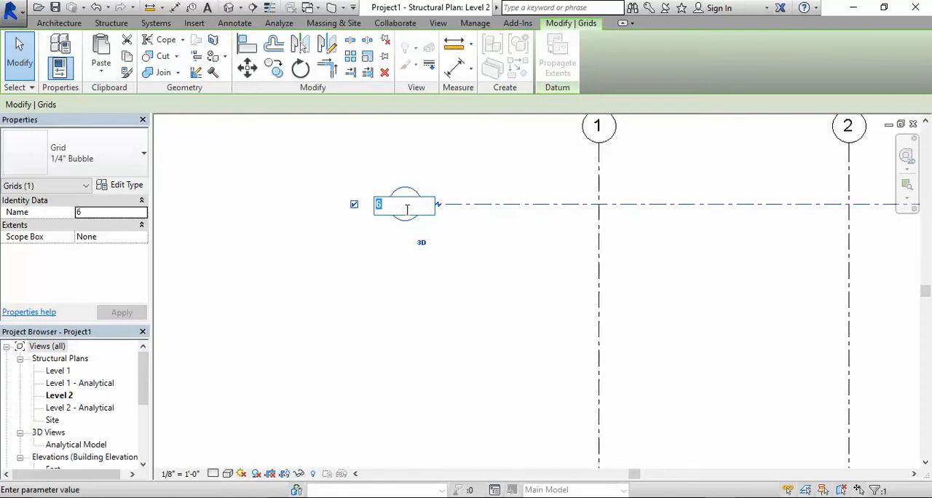
{"action": "type", "text": "A"}
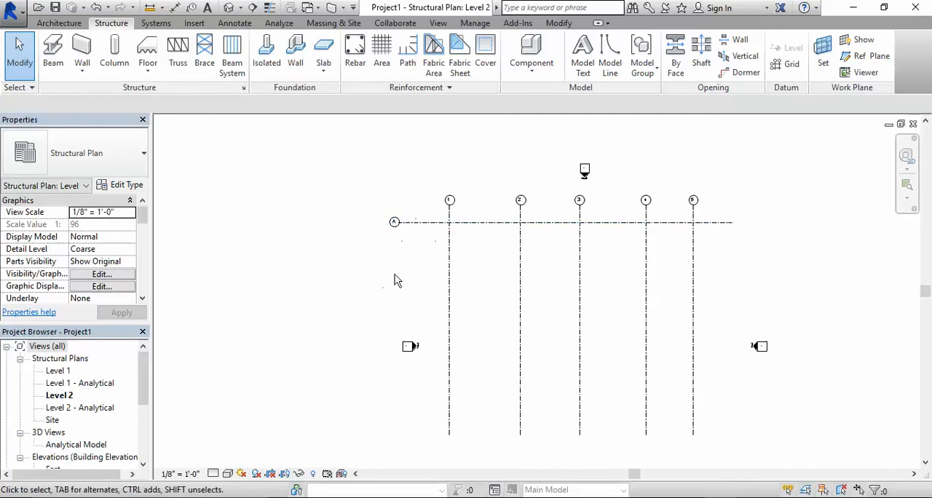
{"action": "mouse_move", "coordinate": [425, 246]}
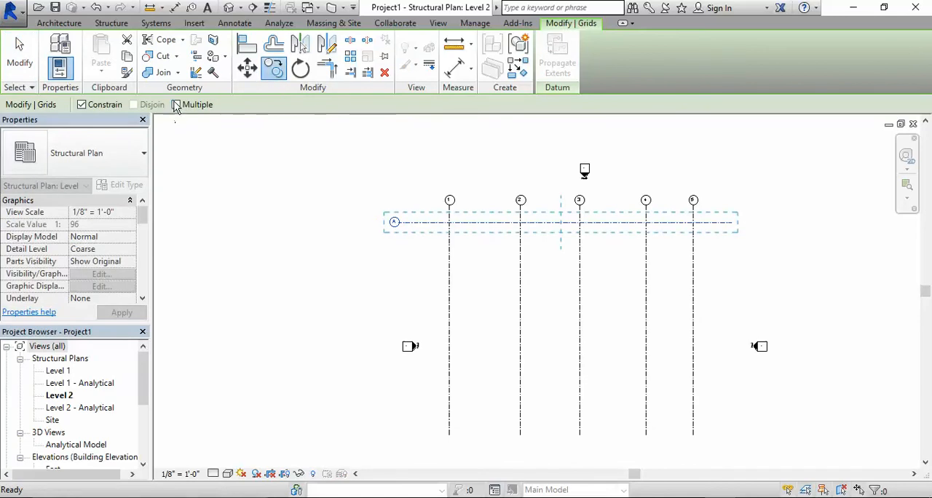
Copy grid A downward to create horizontal grids B through F.
{"action": "left_click", "coordinate": [177, 105]}
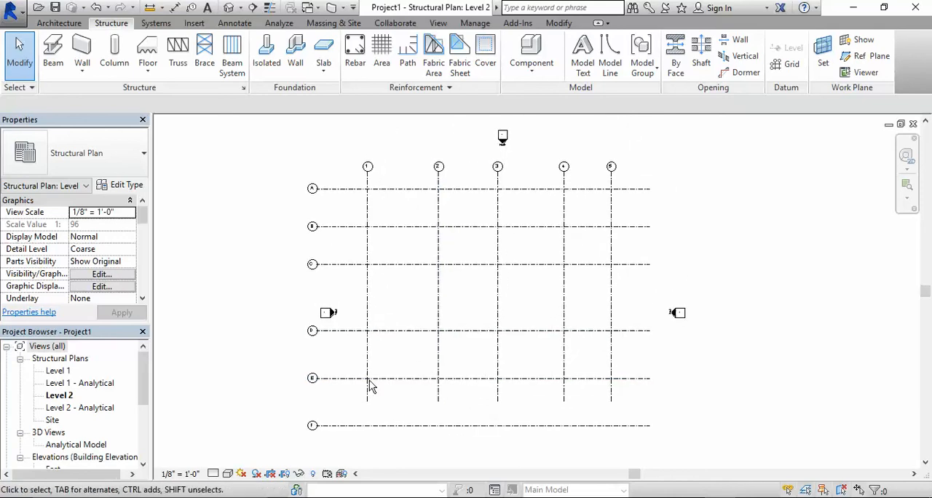
{"action": "mouse_move", "coordinate": [320, 410]}
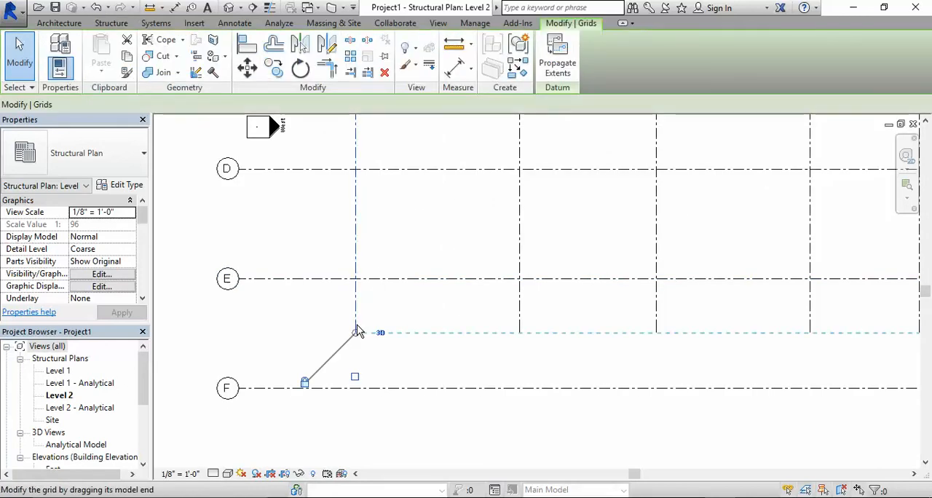
Drag the vertical grids' lower ends to just below row F and deselect.
{"action": "left_click", "coordinate": [355, 332]}
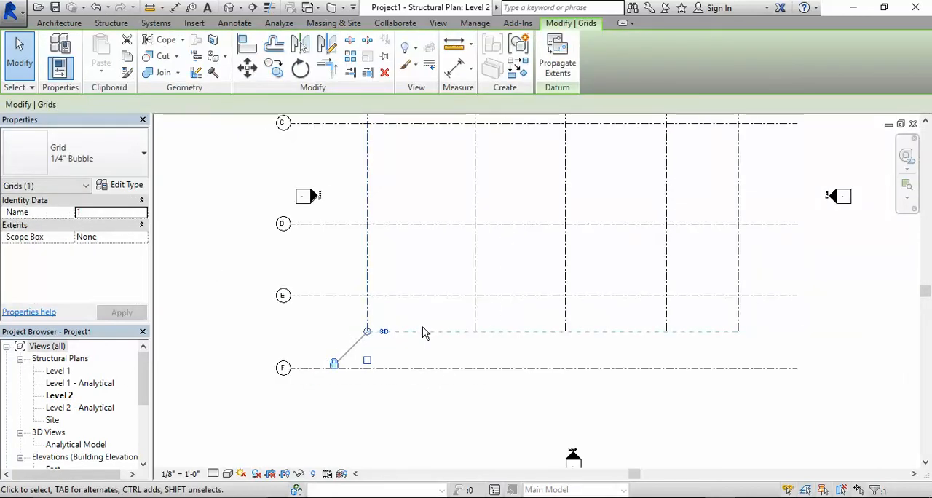
{"action": "mouse_move", "coordinate": [714, 330]}
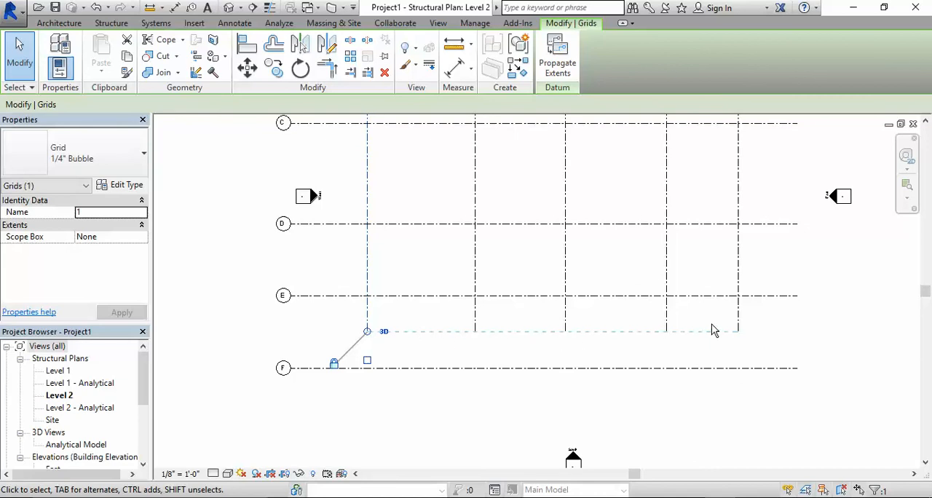
{"action": "mouse_move", "coordinate": [367, 337]}
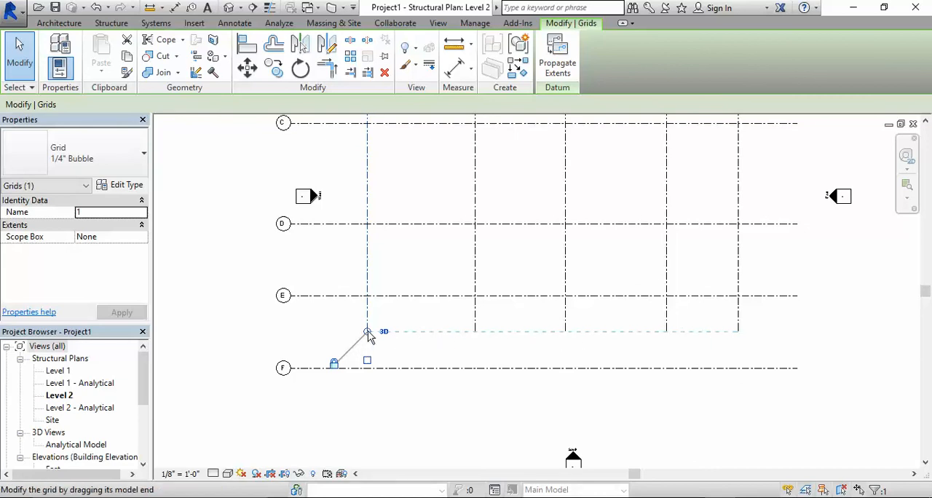
{"action": "left_click_drag", "start_coordinate": [367, 332], "coordinate": [367, 361]}
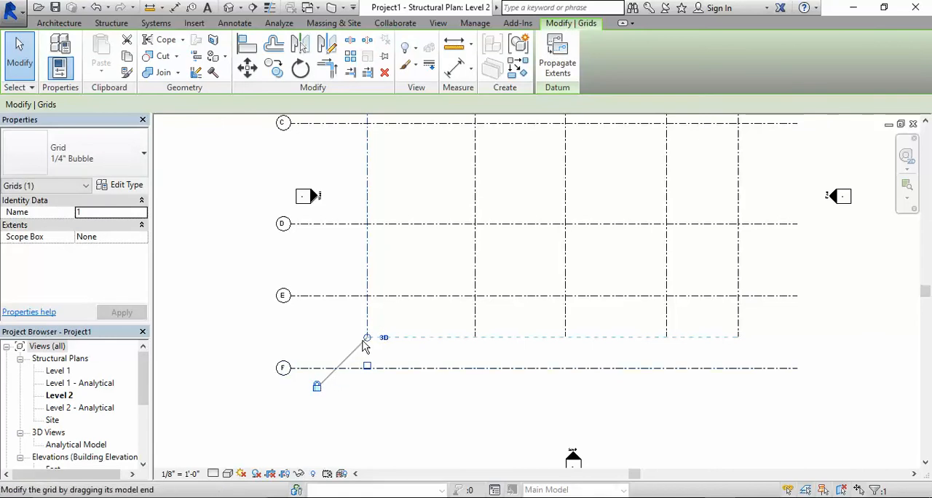
{"action": "left_click_drag", "start_coordinate": [367, 338], "coordinate": [367, 411]}
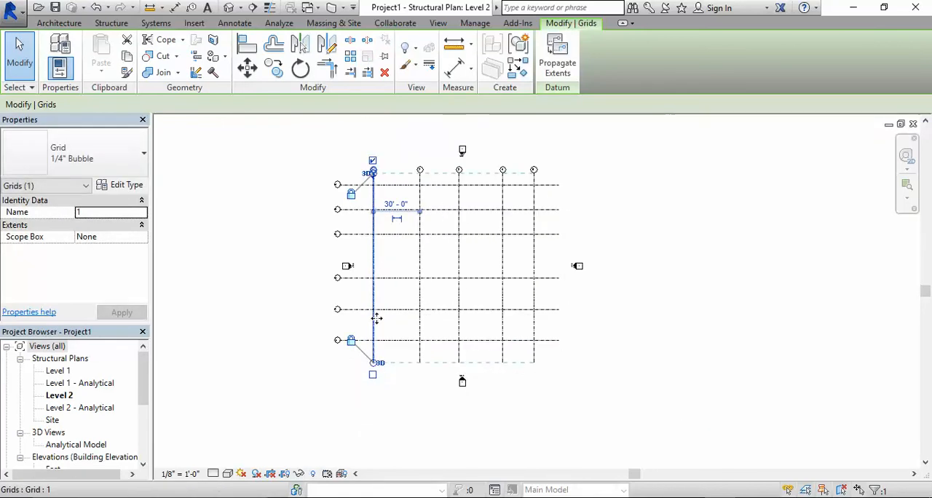
{"action": "left_click", "coordinate": [318, 280]}
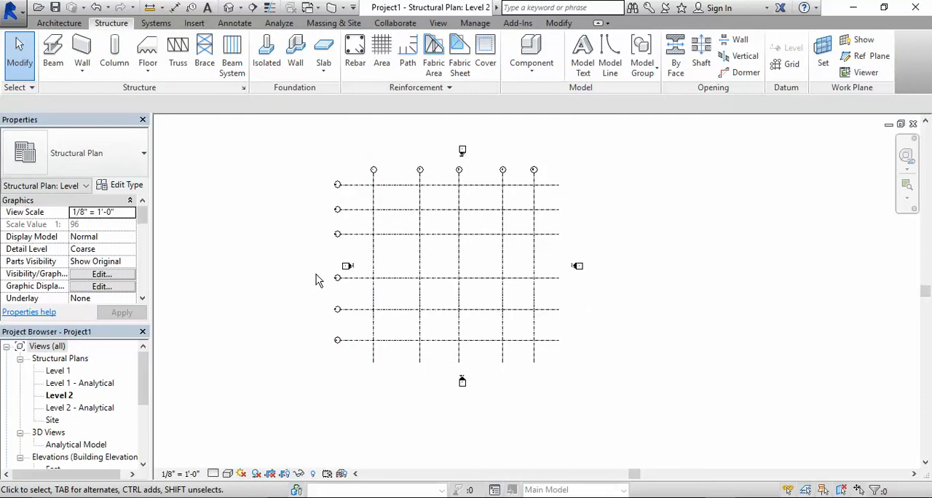